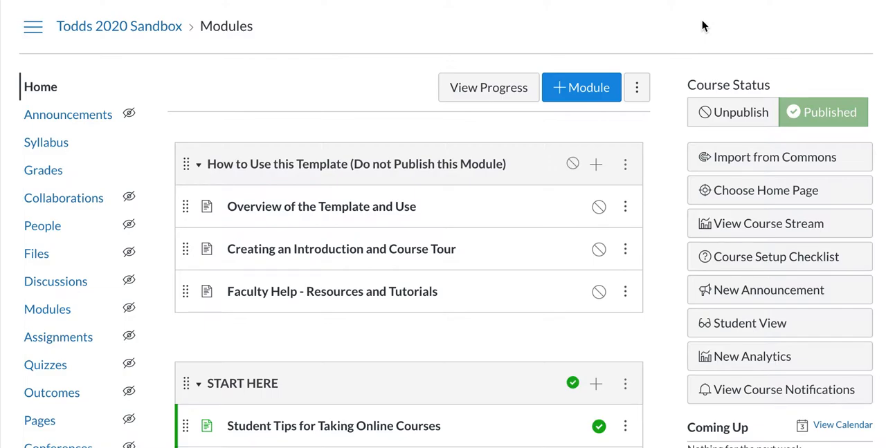
mouse_move(775, 28)
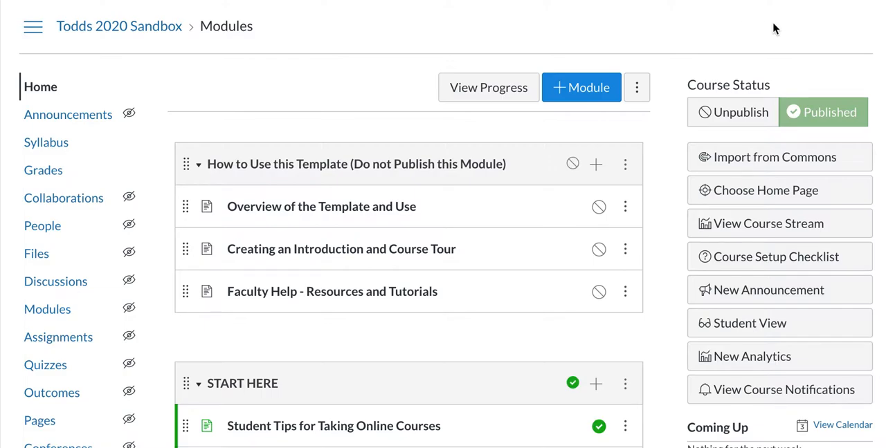
- Go to the Todds 2020 Sandbox settings and open Import Course Content
scroll(down, 3)
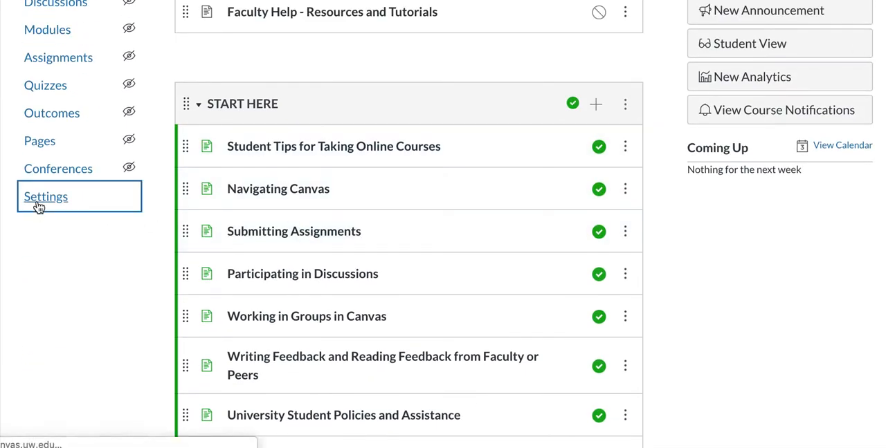
click(45, 197)
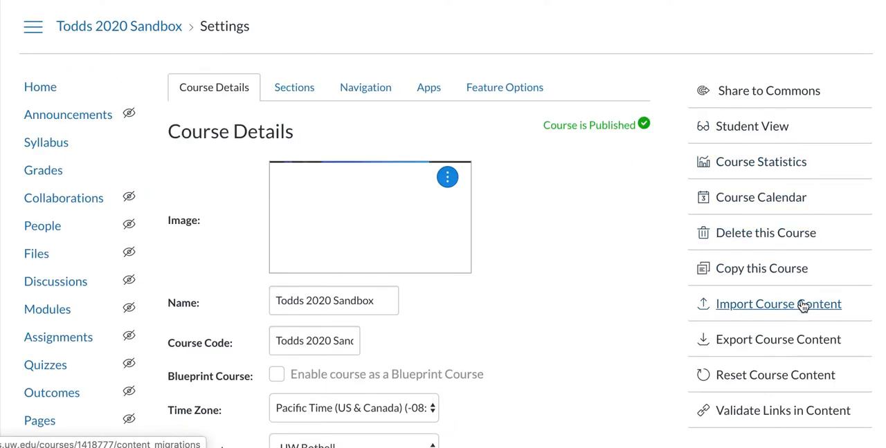
click(778, 303)
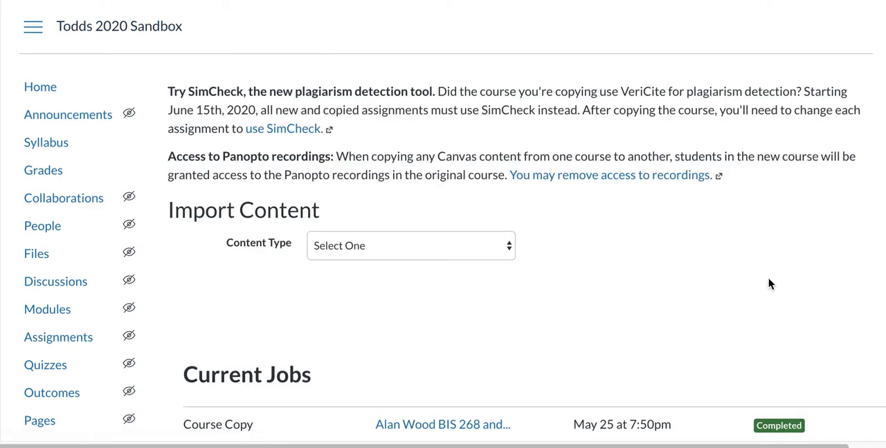
- Set the content type to Copy a Canvas Course and start searching for 'todd'
click(410, 246)
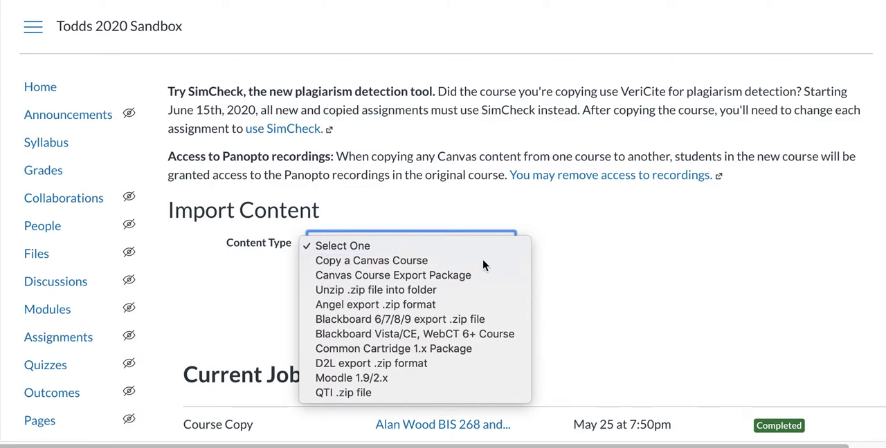
click(370, 261)
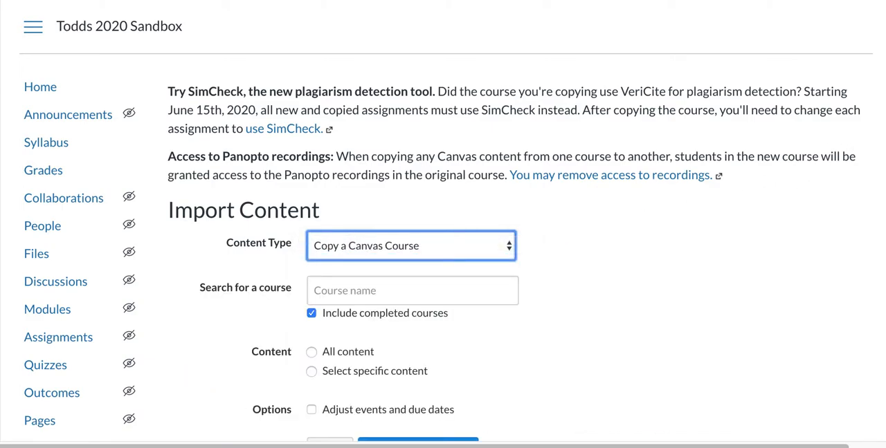
scroll(down, 3)
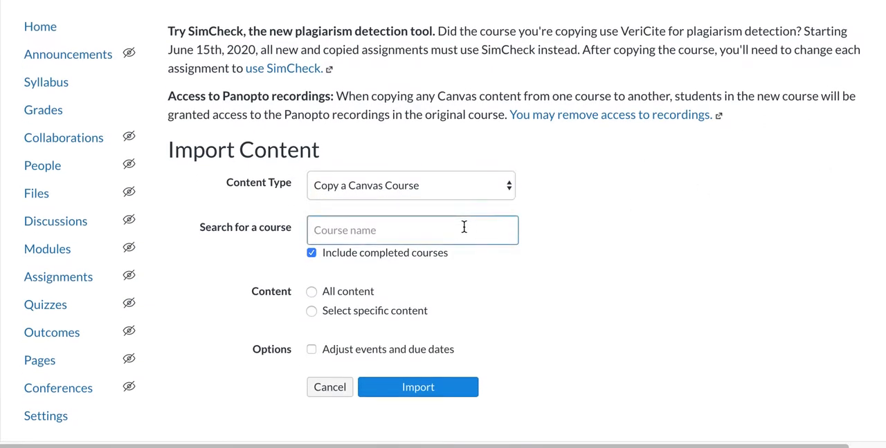
text(todds 2)
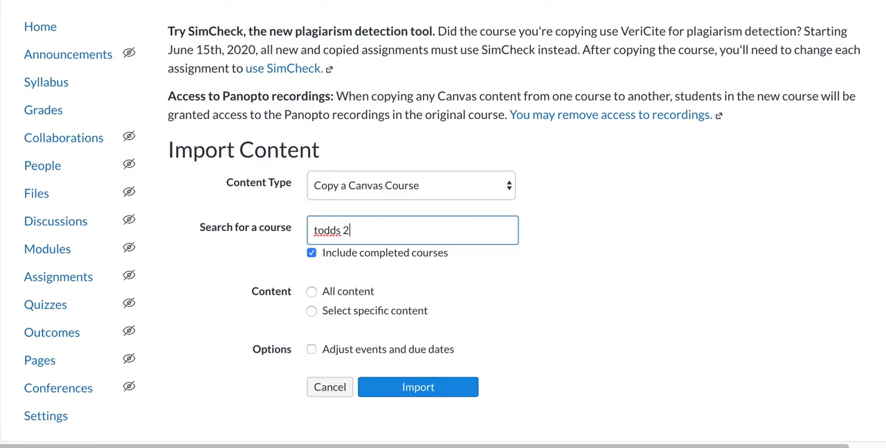
- Choose Todds 2019 Sandbox as the source course and select specific content
text(019)
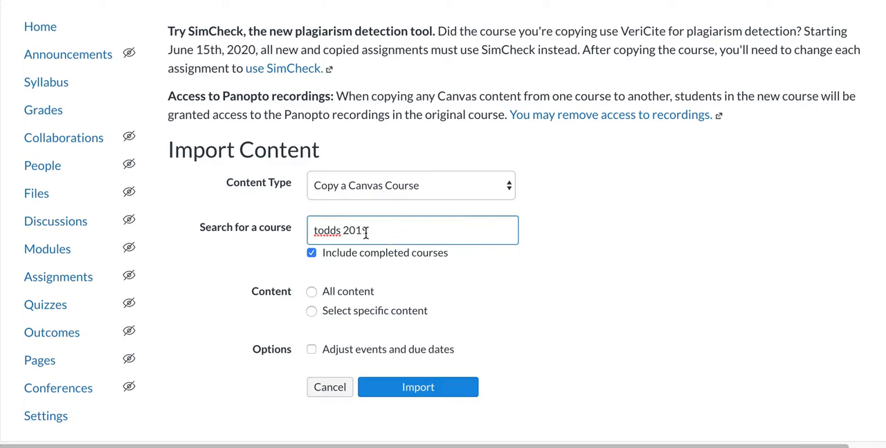
text(9)
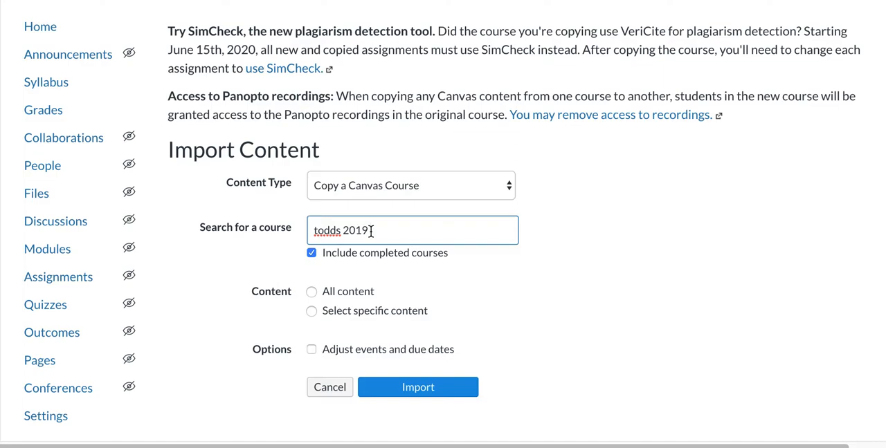
text(Todds 2019 Sandbox)
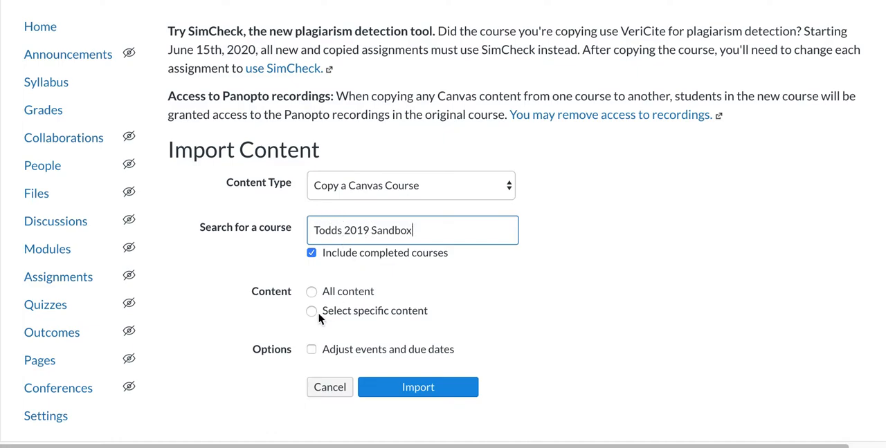
mouse_move(332, 318)
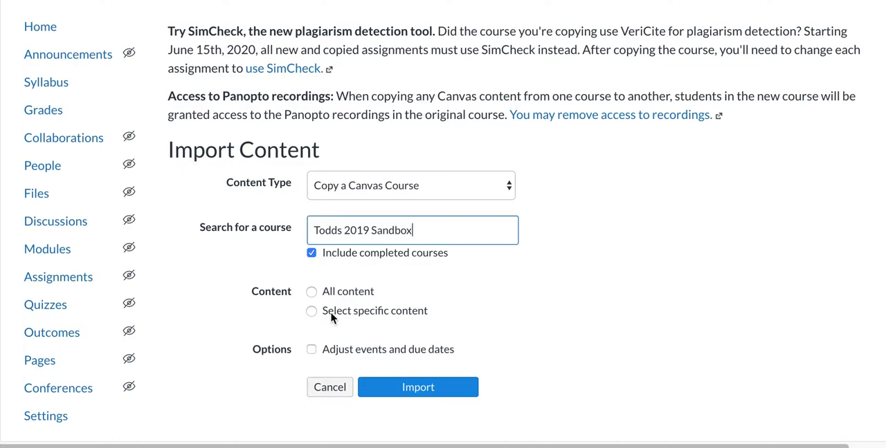
mouse_move(369, 316)
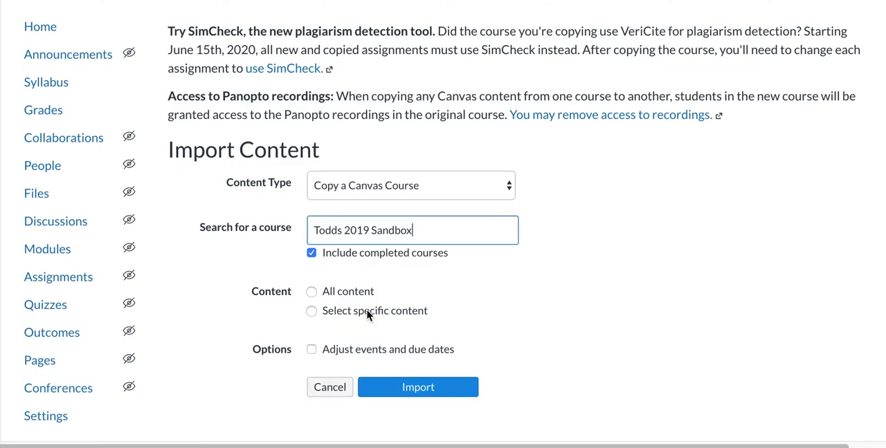
click(311, 310)
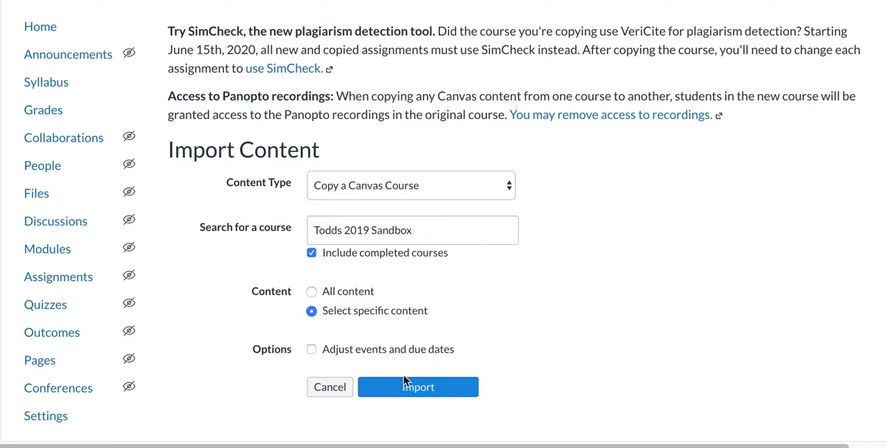
- Start the Todds 2019 Sandbox import and scroll to the Current Jobs list
click(418, 387)
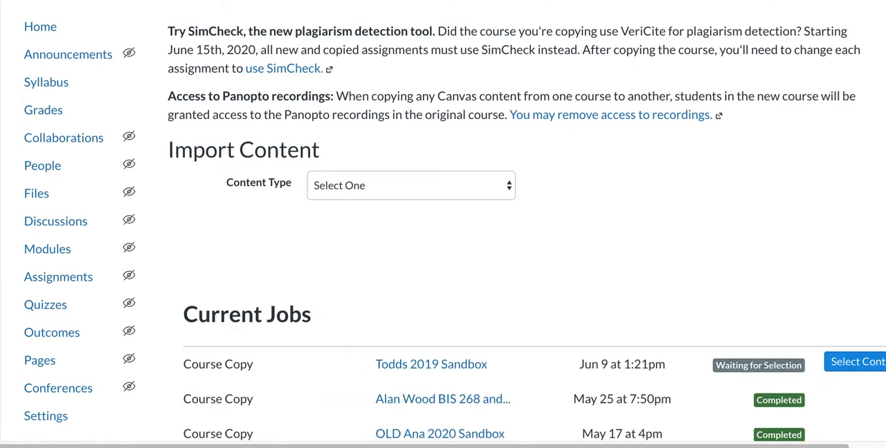
scroll(down, 3)
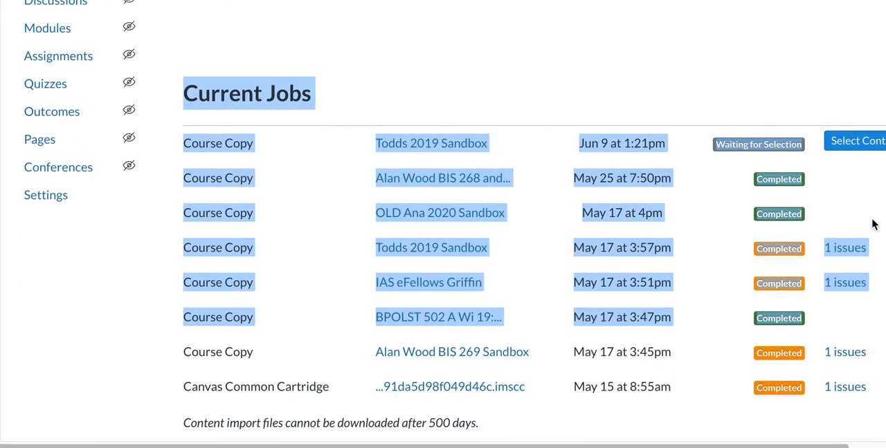
- Open content selection for the waiting job and check the Being an Online Student module
click(856, 140)
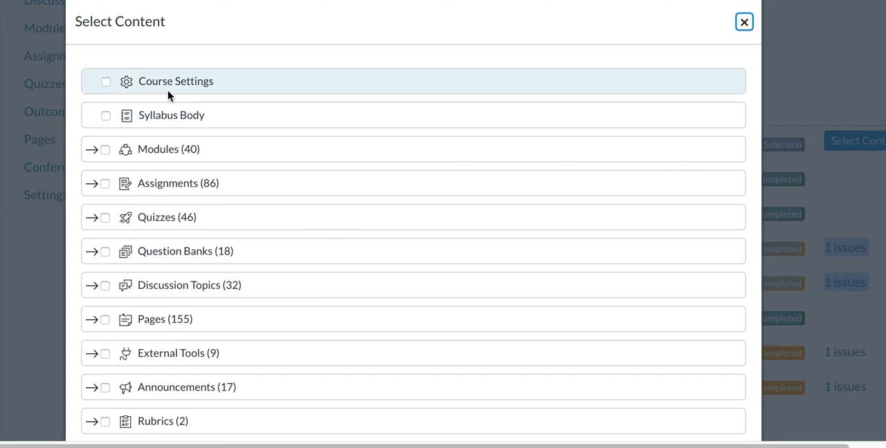
mouse_move(178, 183)
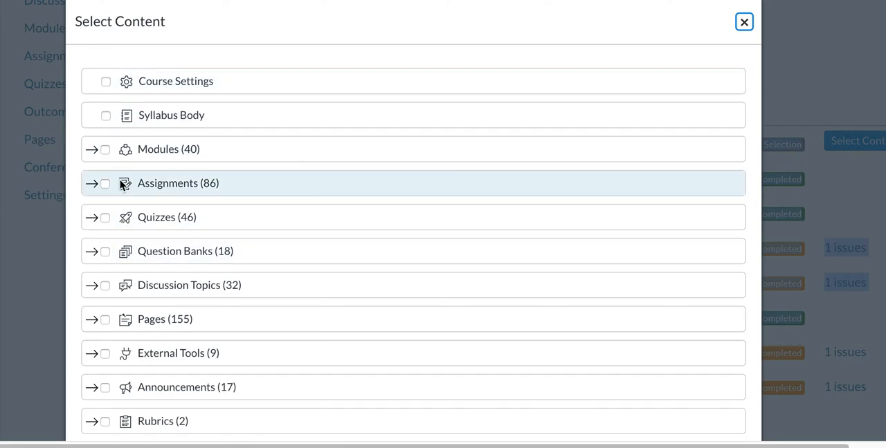
mouse_move(94, 154)
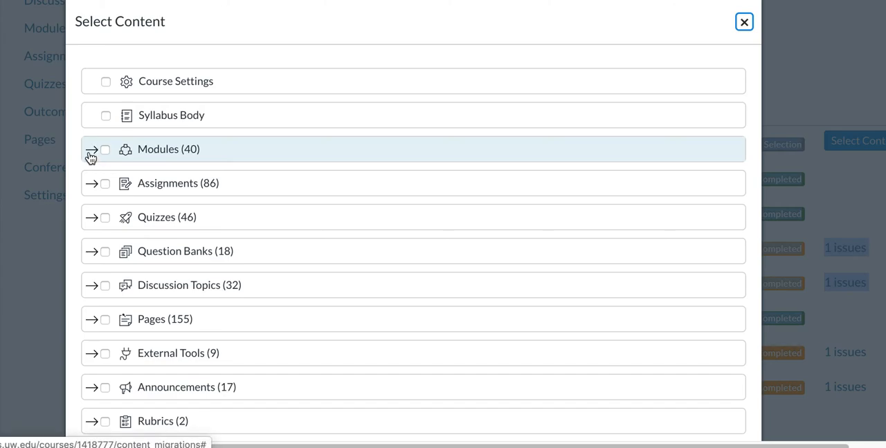
click(91, 150)
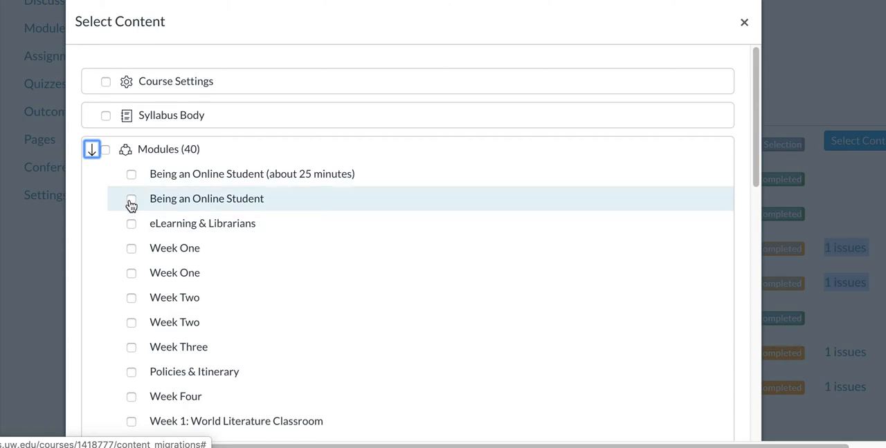
click(130, 199)
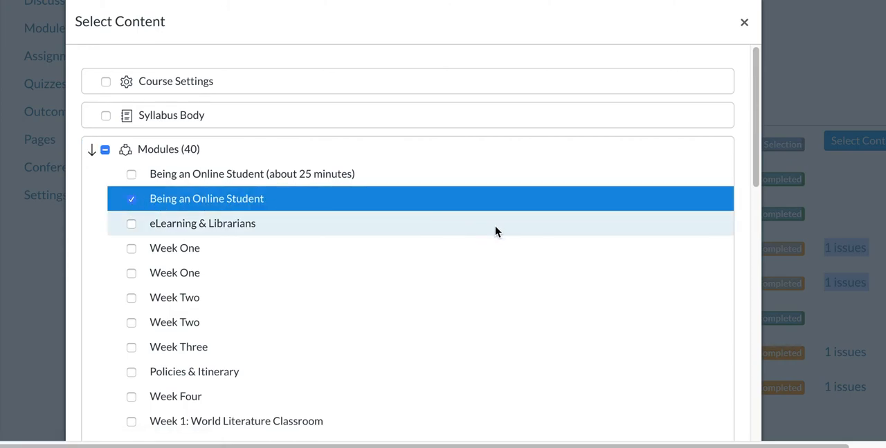
- Confirm Being an Online Student as the only content to import
scroll(down, 3)
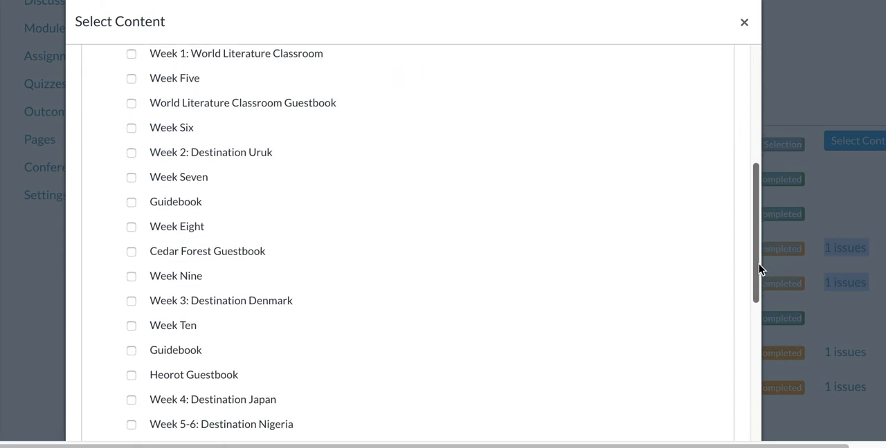
scroll(down, 3)
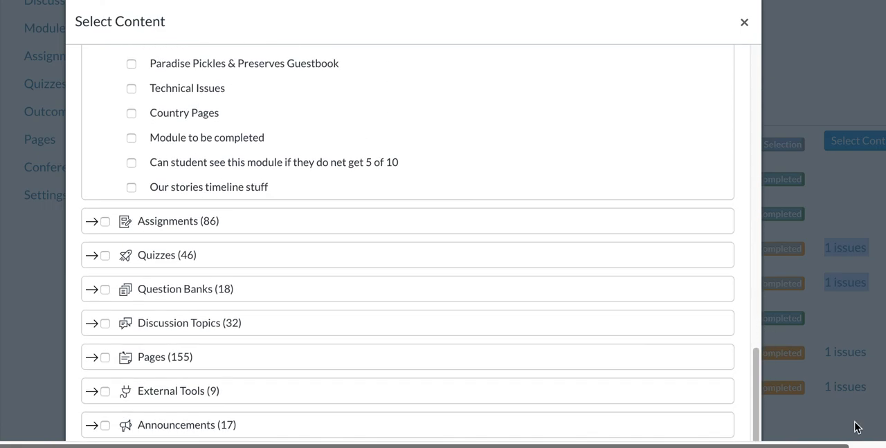
scroll(down, 3)
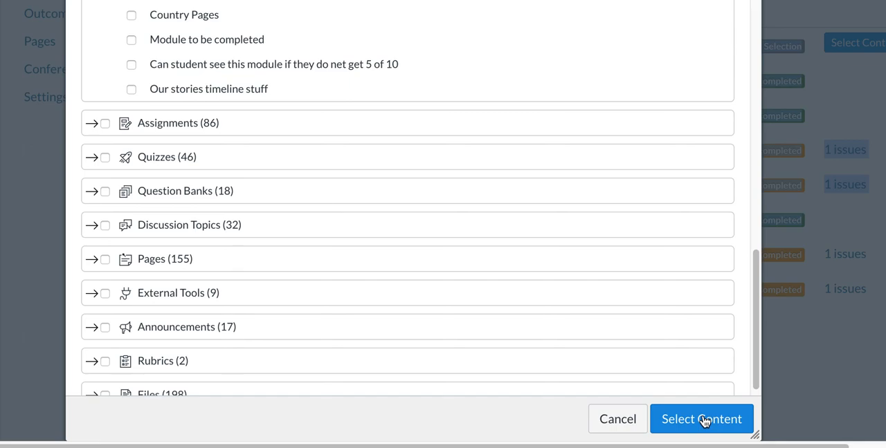
mouse_move(724, 367)
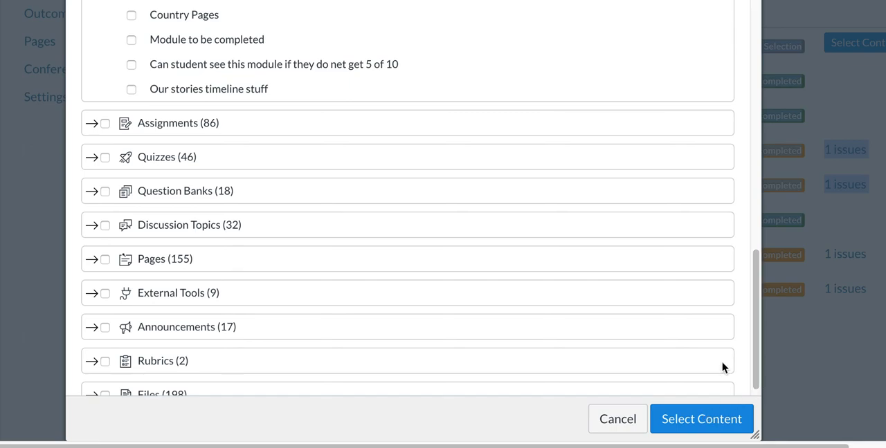
click(616, 419)
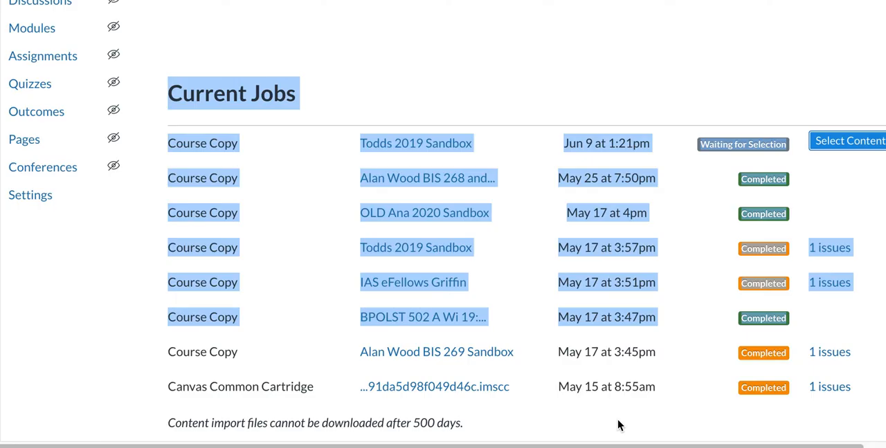
mouse_move(649, 122)
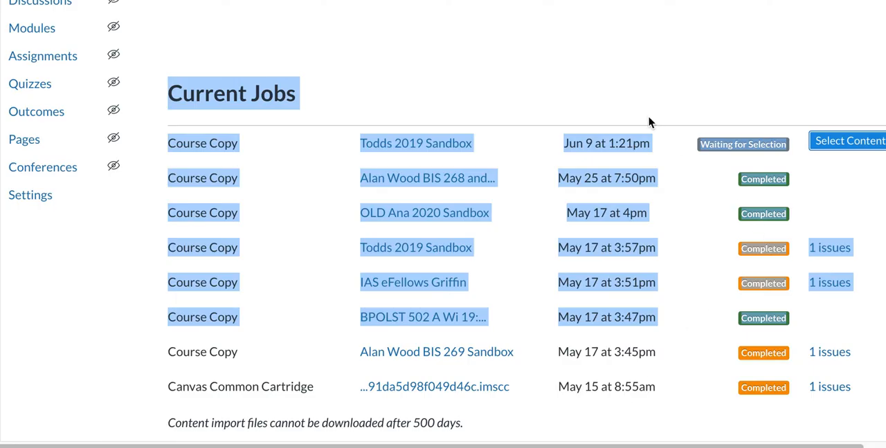